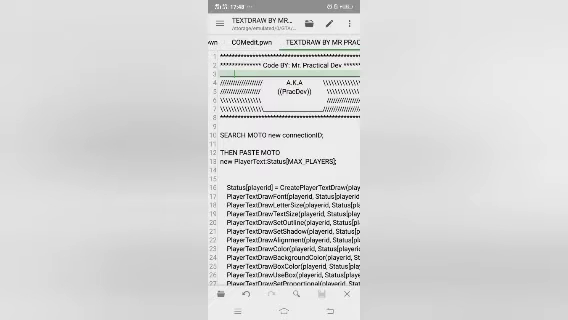
- Scroll through the pasted OnPlayerConnect textdraw code to review it
scroll(down, 3)
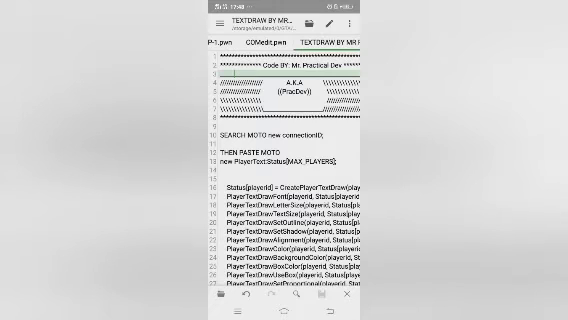
scroll(down, 3)
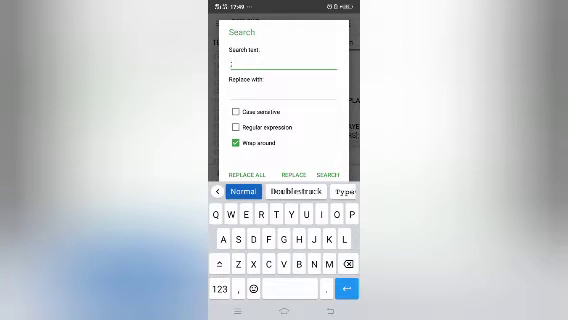
- Search the script for 'PlayerStatsTD' and scroll through the matches
text(PlayerStat)
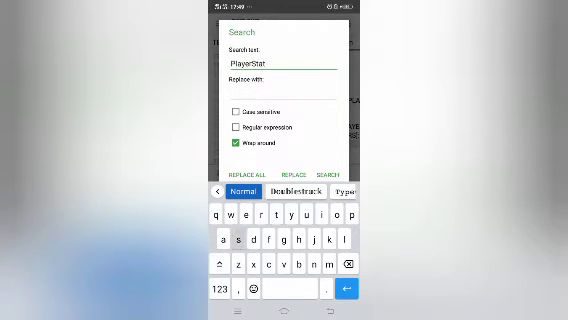
text(sTD)
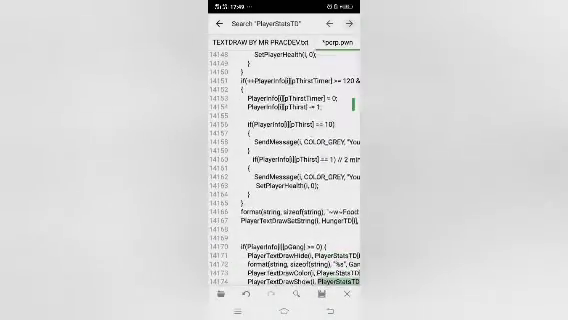
scroll(down, 3)
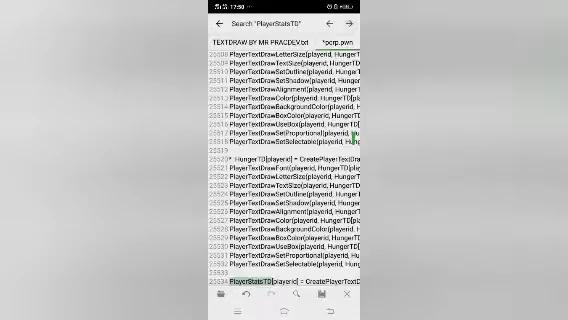
scroll(down, 3)
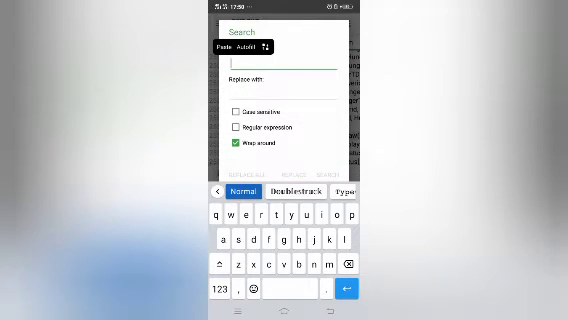
- Search for 'format(string, sizeof(' and step through its matches across the script
text(format(string, sizeof()
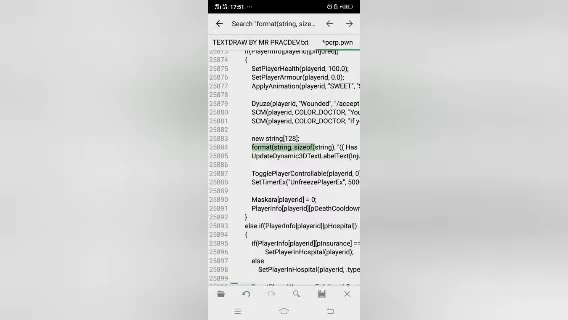
scroll(down, 3)
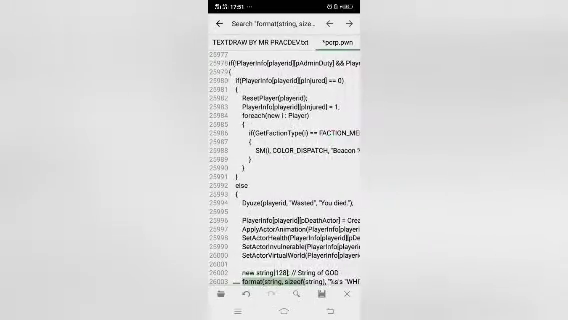
scroll(down, 3)
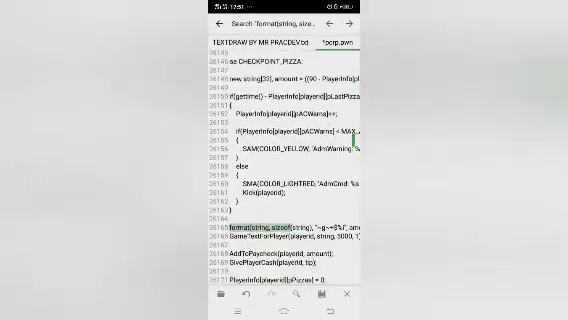
scroll(down, 3)
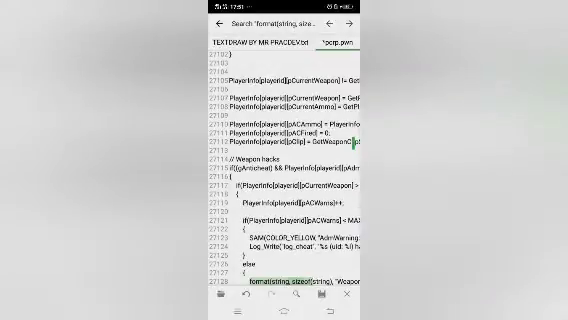
scroll(down, 3)
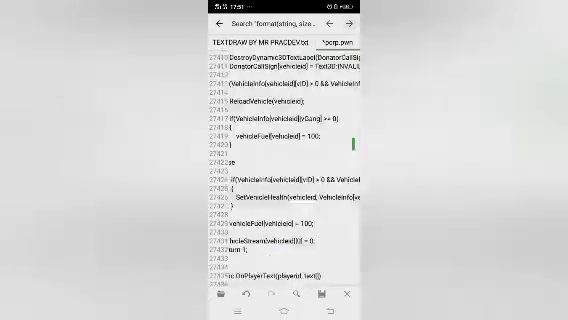
scroll(down, 3)
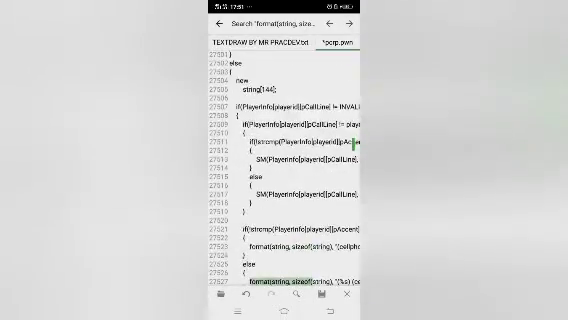
scroll(down, 3)
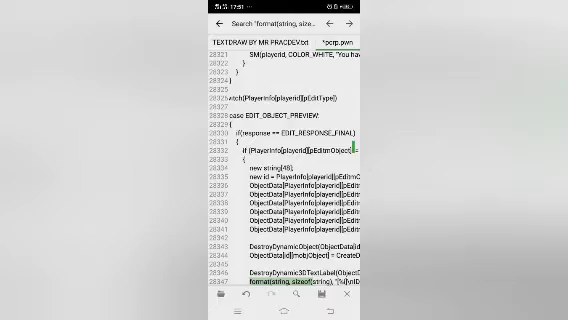
scroll(down, 3)
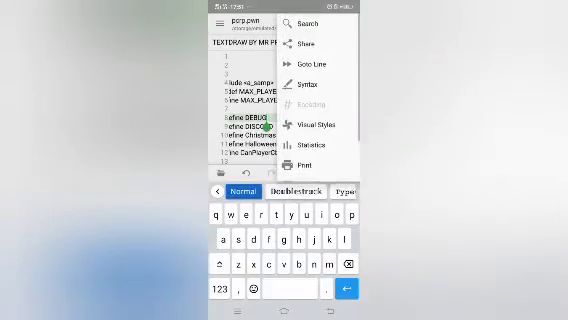
- Resume the format-string search and step through the matches in the dialog cases
click(312, 24)
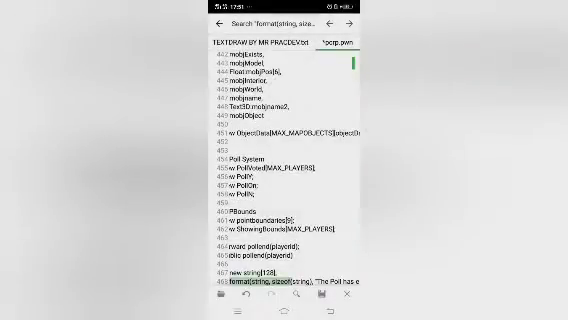
scroll(down, 3)
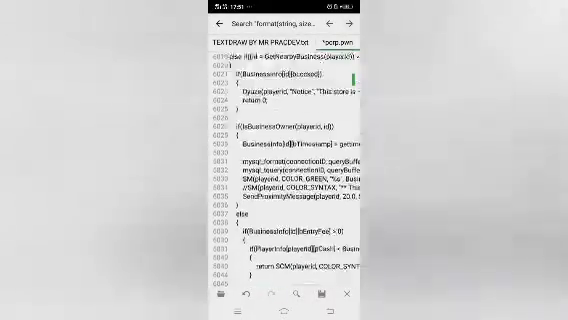
scroll(down, 3)
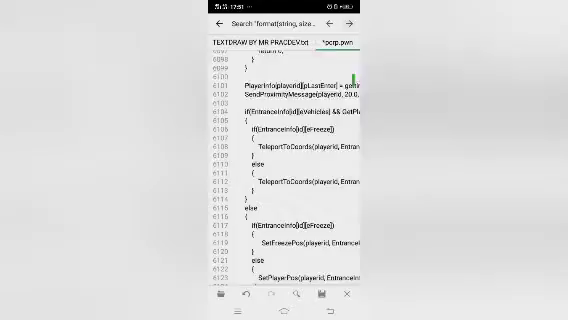
scroll(down, 3)
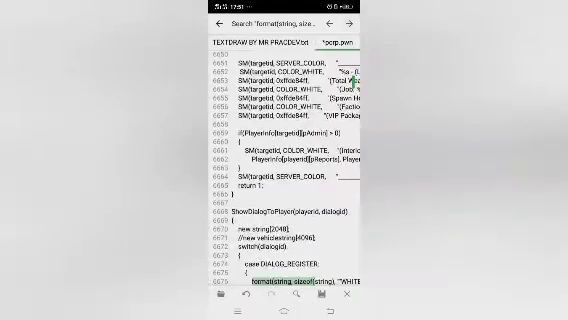
scroll(down, 3)
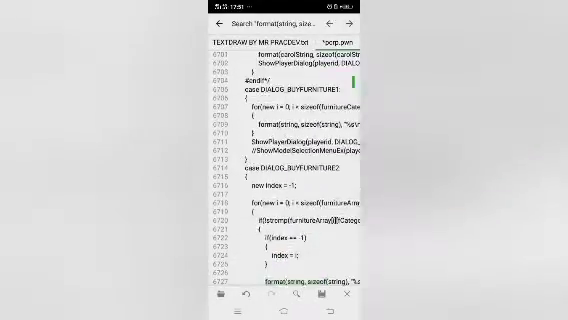
scroll(down, 3)
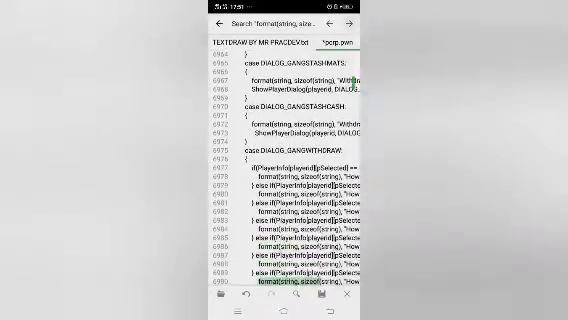
scroll(down, 3)
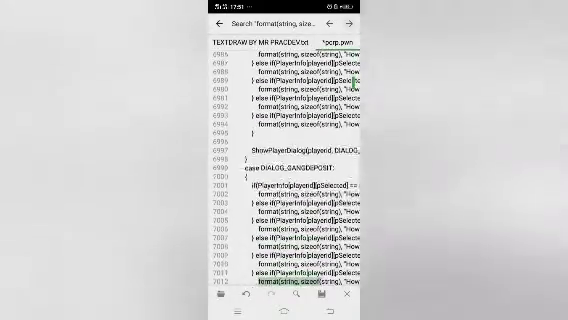
scroll(down, 3)
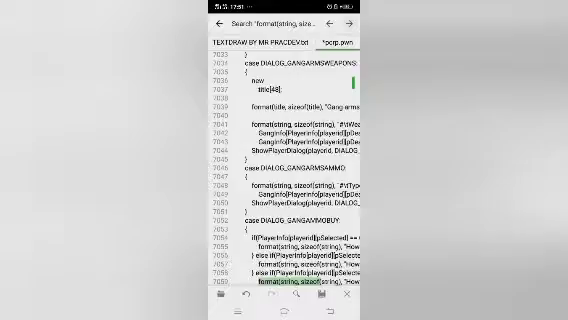
scroll(down, 3)
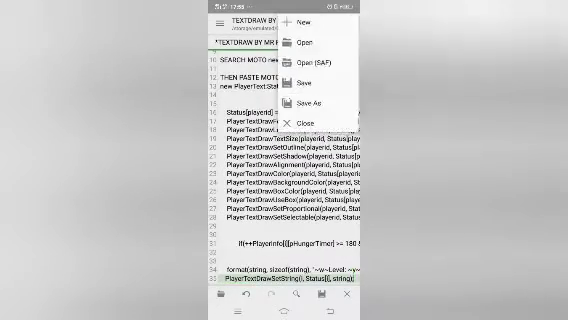
- Switch to gm.pwn, scroll to the PlayerTextDrawSetString lines, and start a new search
click(308, 76)
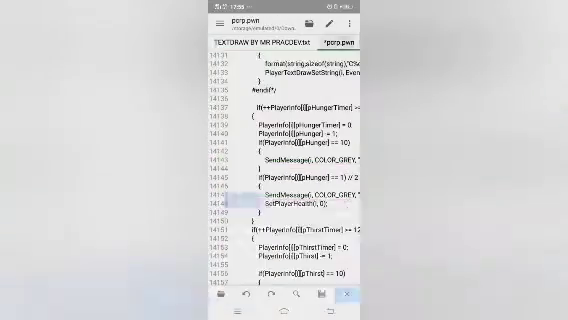
scroll(down, 3)
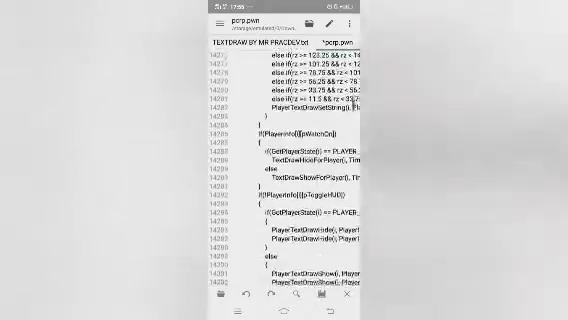
scroll(down, 3)
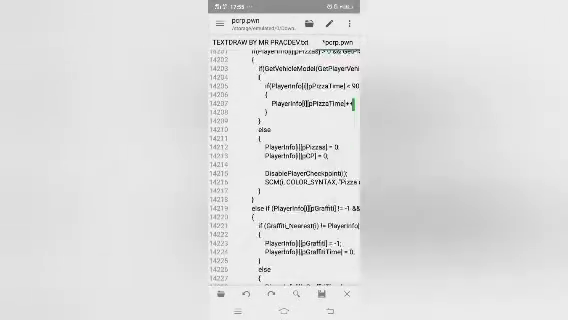
scroll(down, 3)
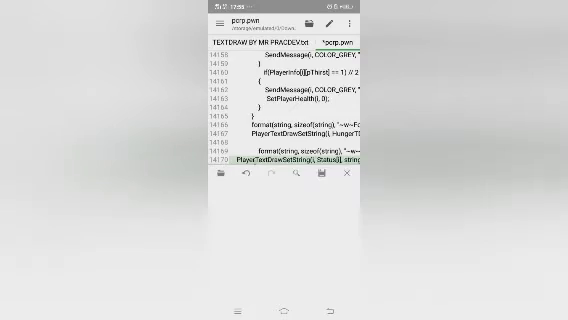
click(270, 160)
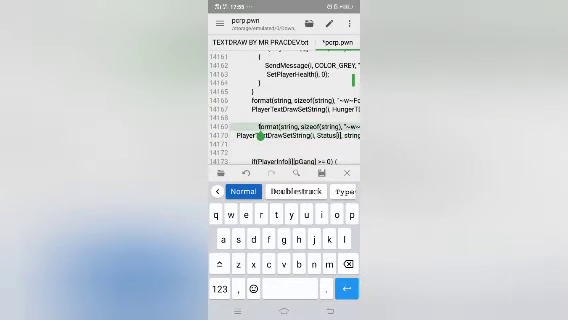